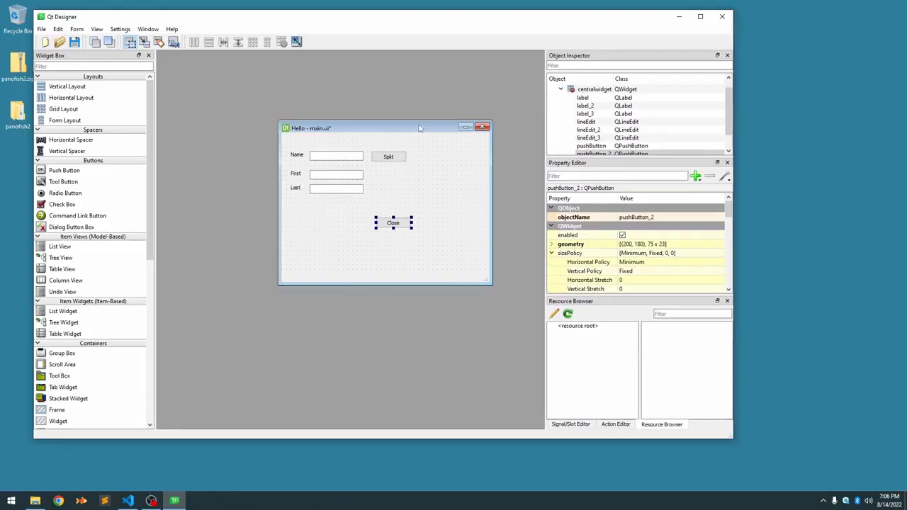
- Move the Close button up beside the fields and shrink the Hello form around the widgets
left_click_drag(418, 127, 397, 112)
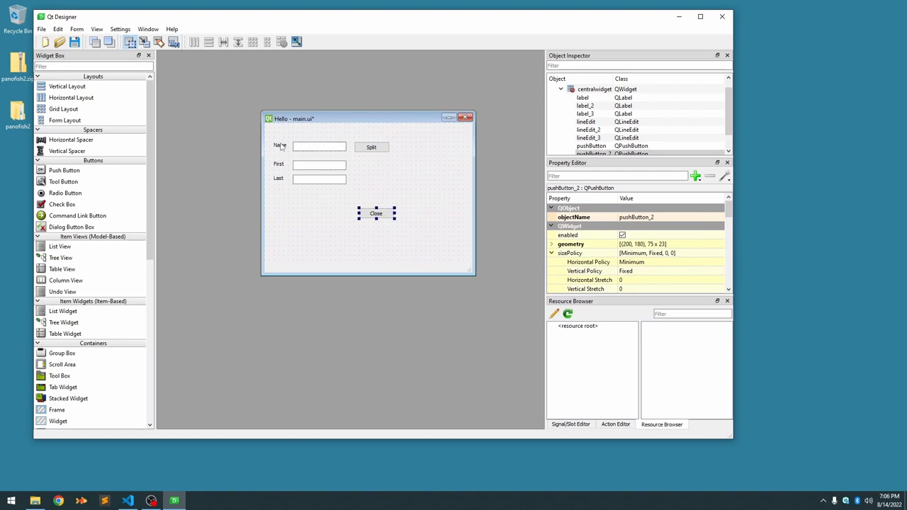
left_click(280, 140)
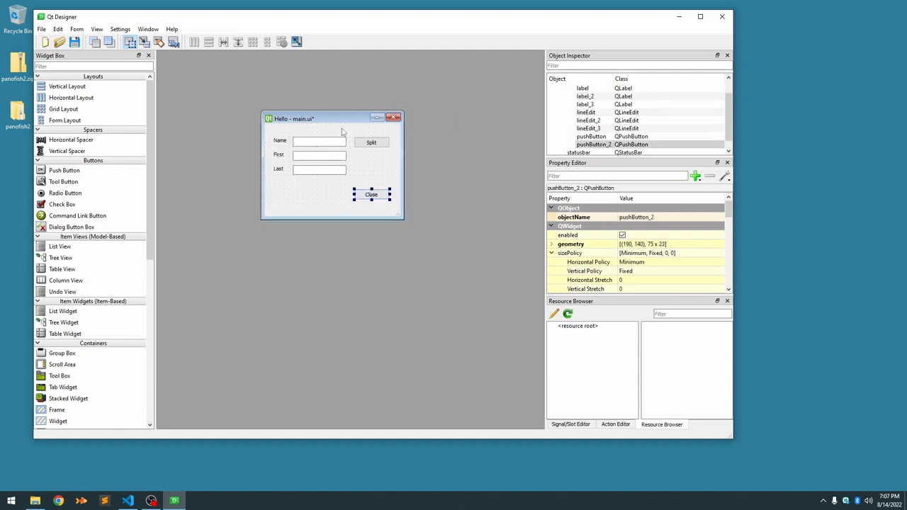
left_click_drag(293, 118, 314, 141)
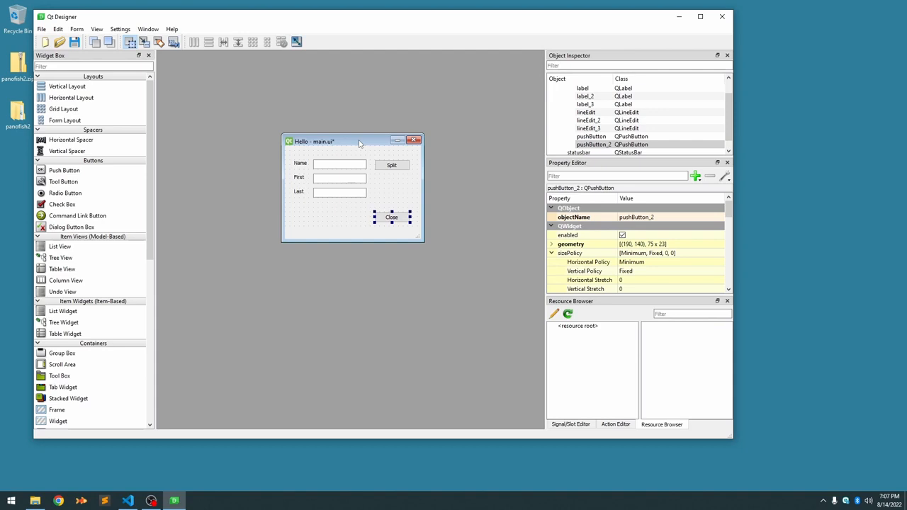
mouse_move(339, 228)
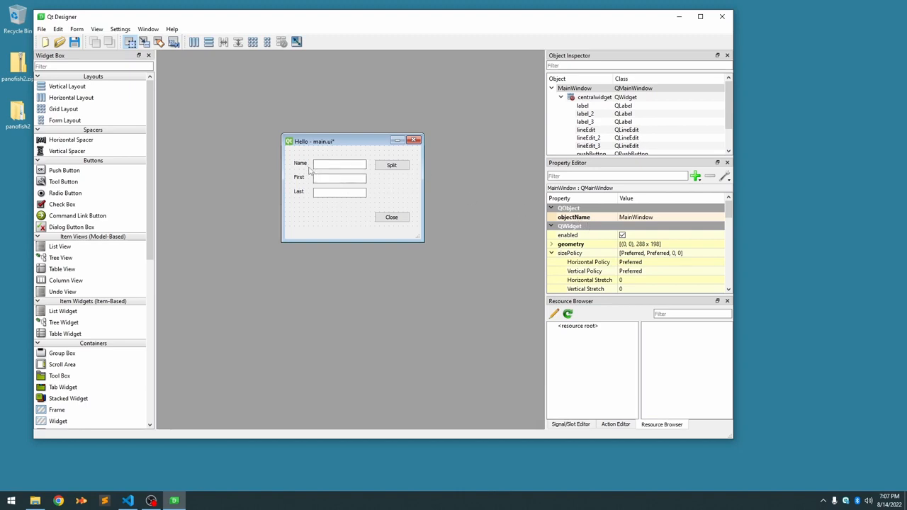
- Set the Name line edit's objectName to edtName in the Property Editor
left_click(339, 165)
type("e")
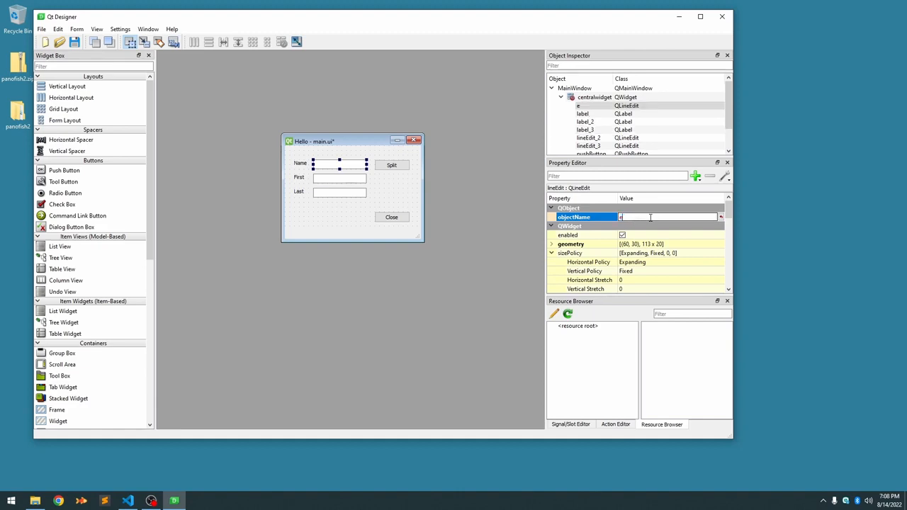
type("dtName")
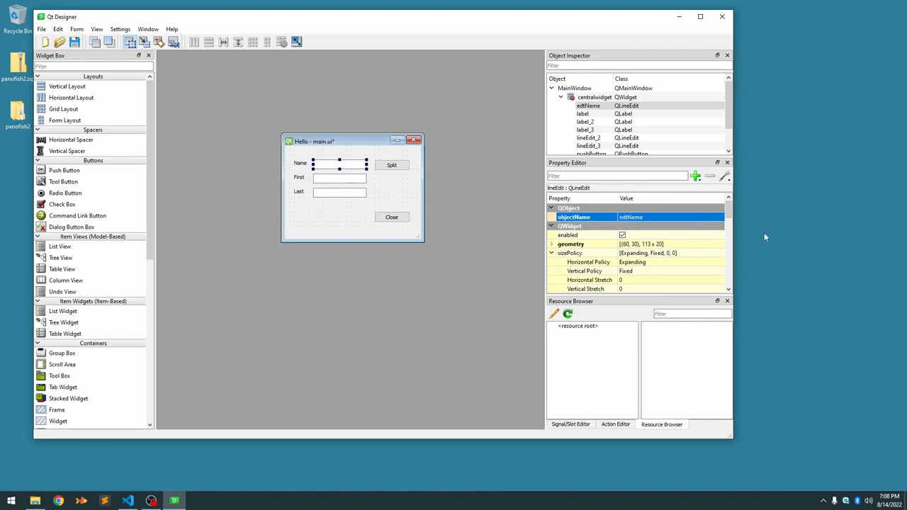
left_click(338, 178)
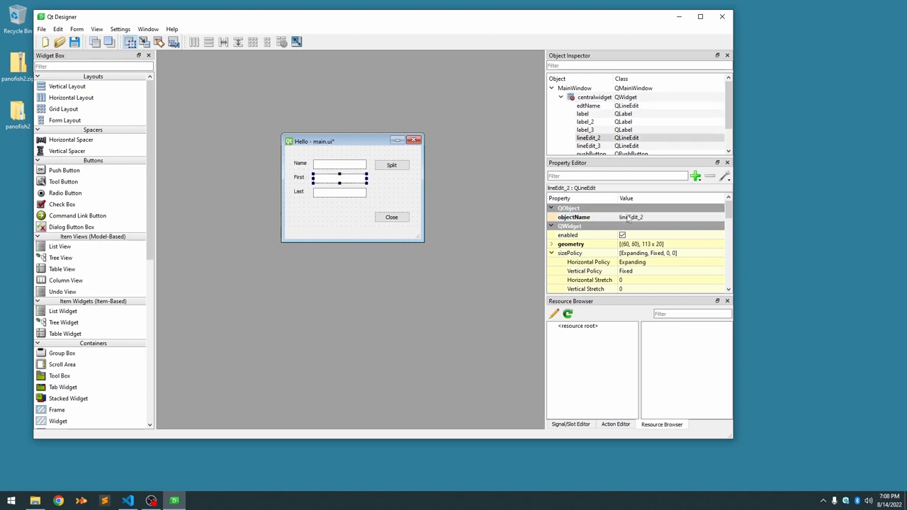